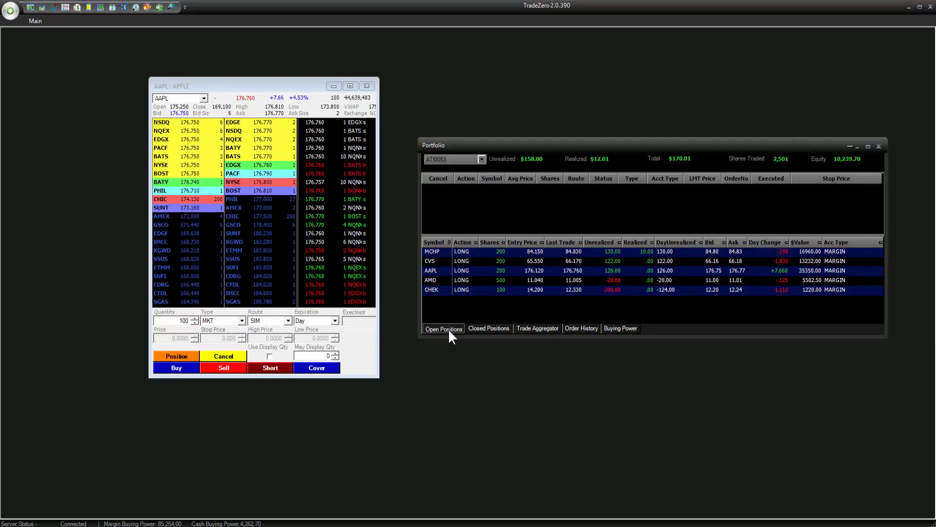
Check the Closed Positions, Trade Aggregator, Order History and Buying Power portfolio tabs
{"action": "left_click", "coordinate": [488, 327]}
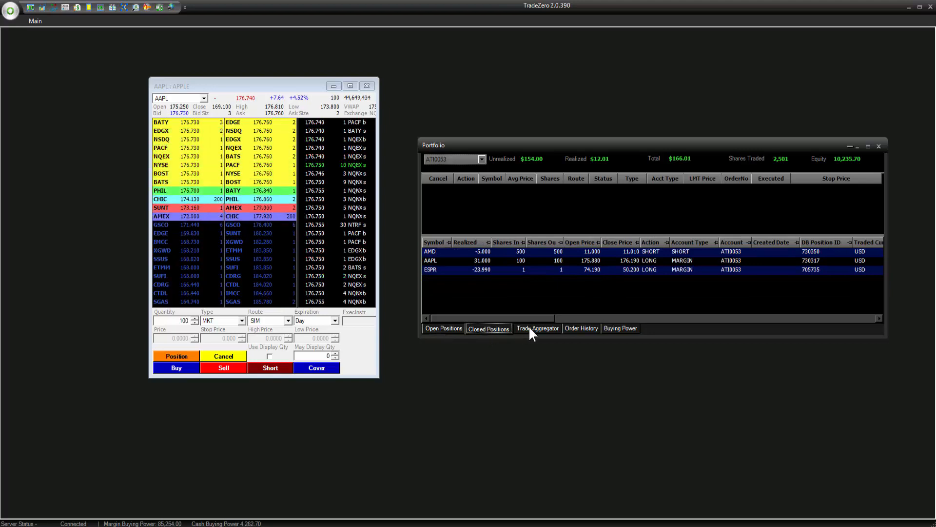
{"action": "left_click", "coordinate": [536, 328]}
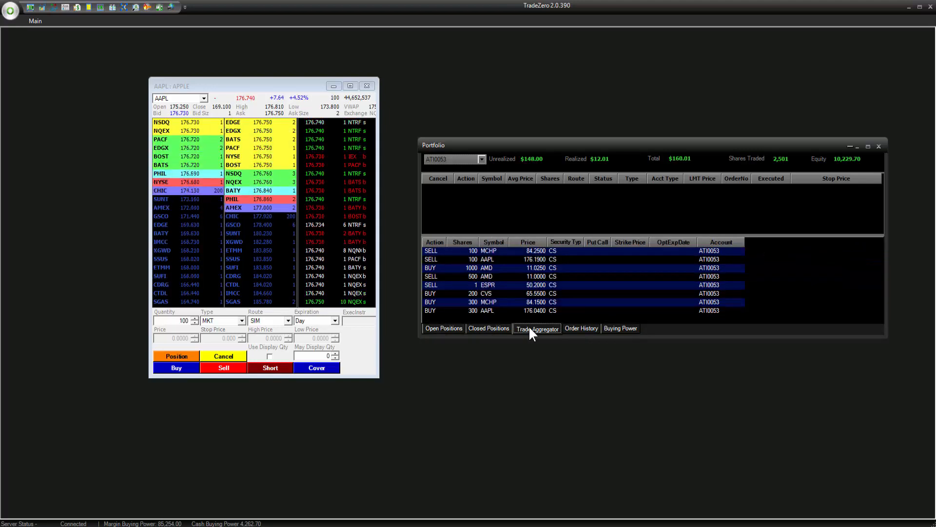
{"action": "left_click", "coordinate": [580, 327]}
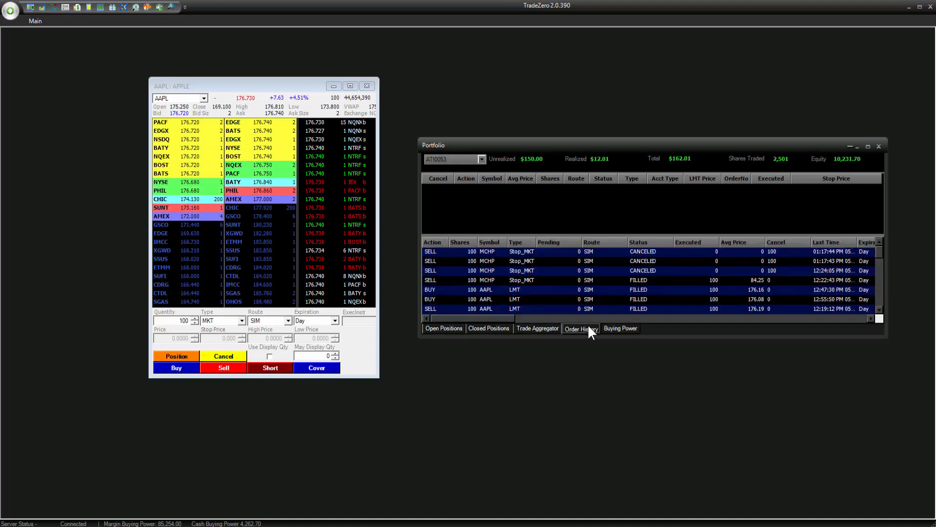
{"action": "left_click", "coordinate": [620, 328]}
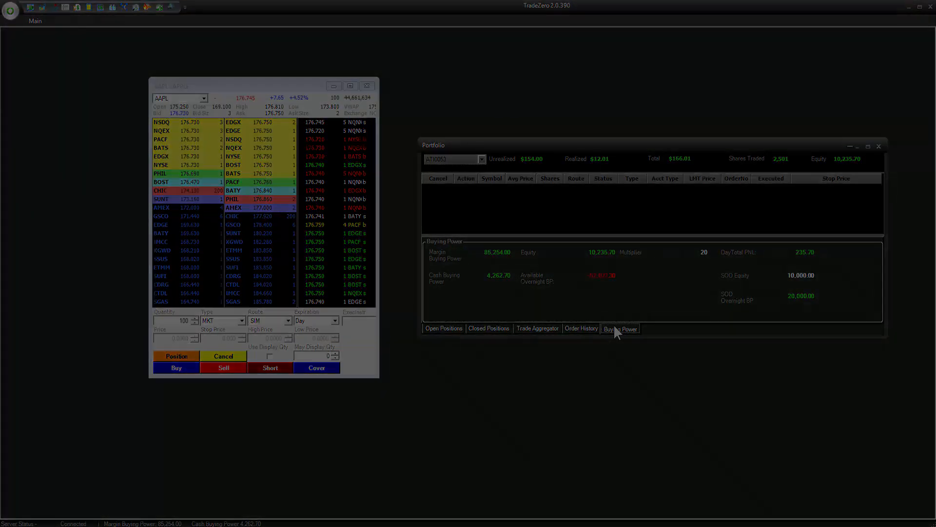
{"action": "left_click", "coordinate": [443, 328]}
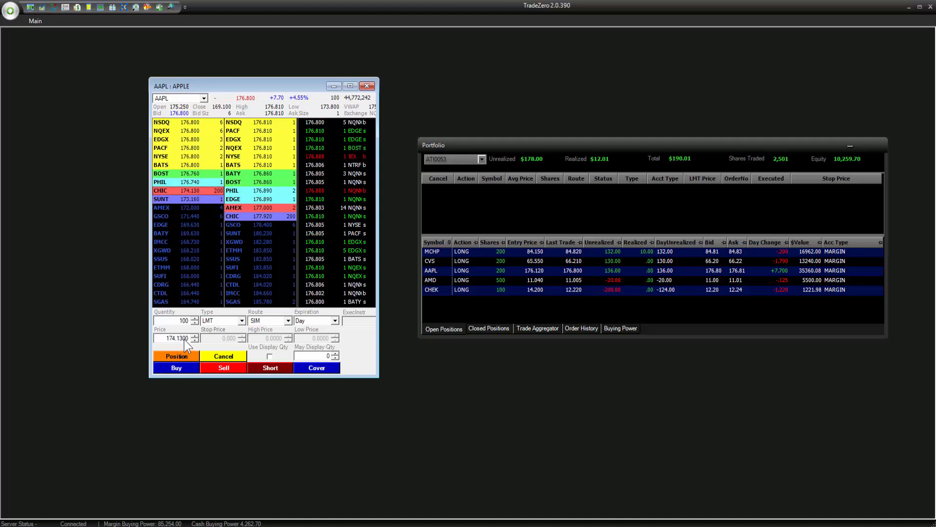
Lower the AAPL limit price to 174 and submit the 100-share buy for confirmation
{"action": "left_click", "coordinate": [194, 340]}
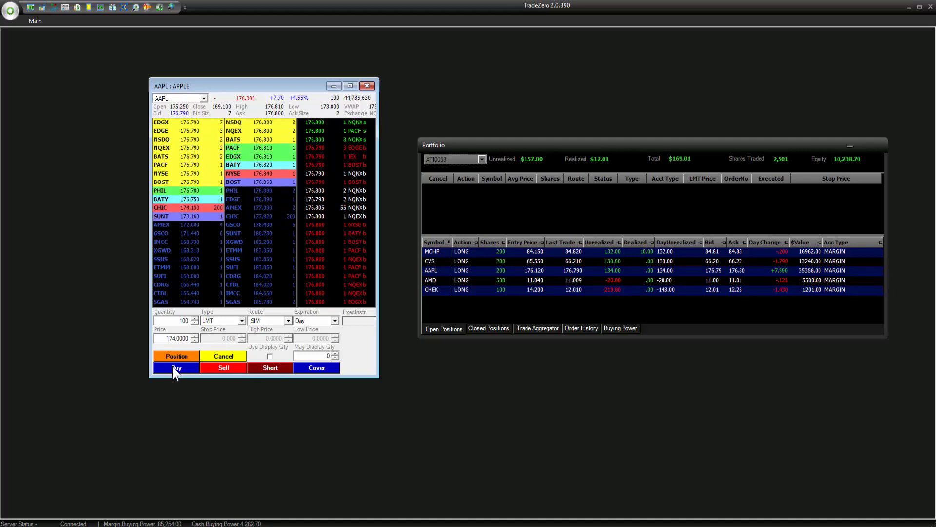
{"action": "left_click", "coordinate": [176, 367]}
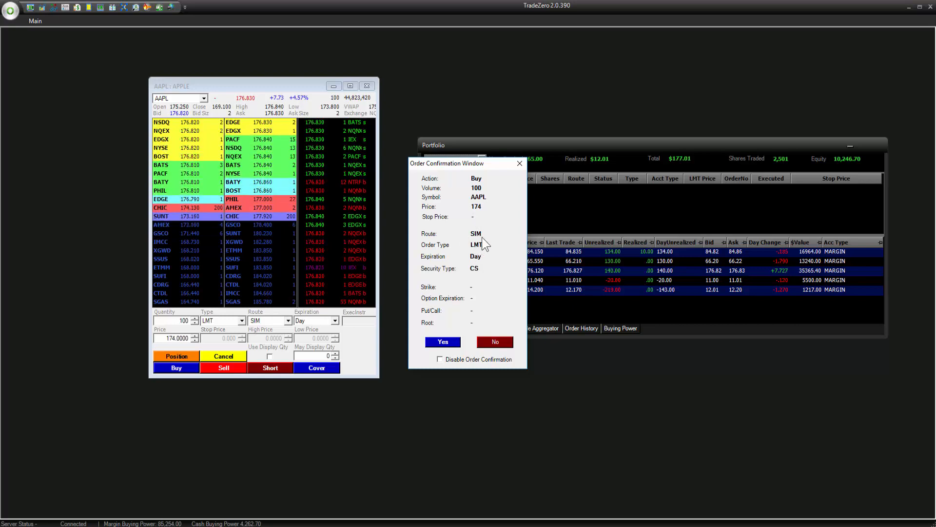
{"action": "mouse_move", "coordinate": [439, 244]}
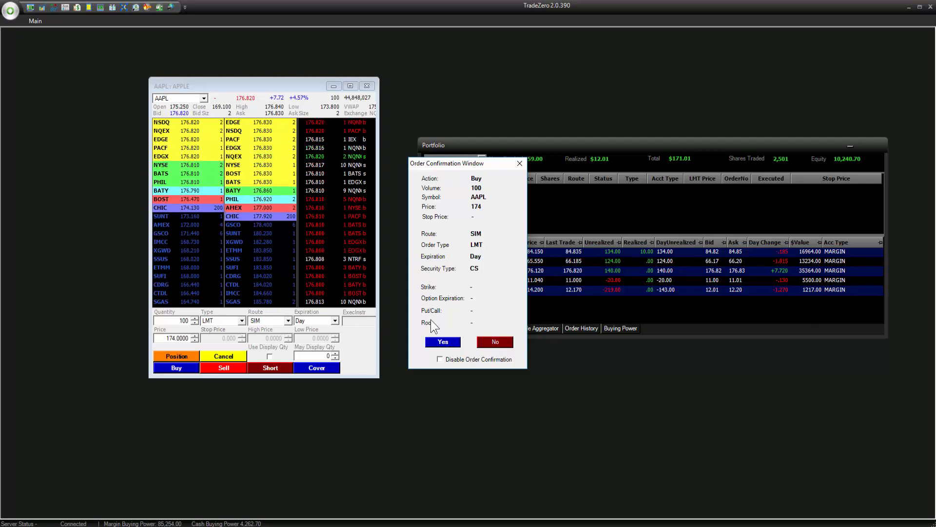
Confirm the 100-share AAPL buy at 174, then cancel that pending order
{"action": "left_click", "coordinate": [442, 341]}
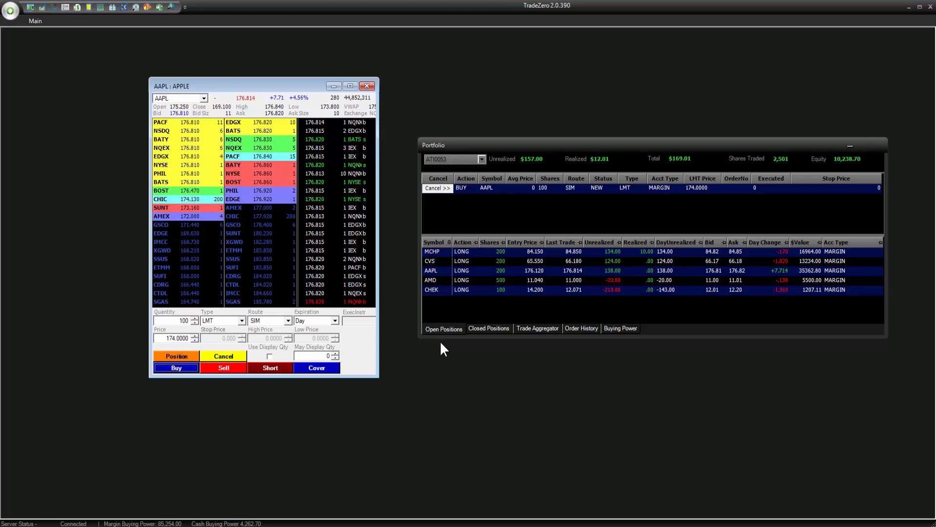
{"action": "mouse_move", "coordinate": [699, 199]}
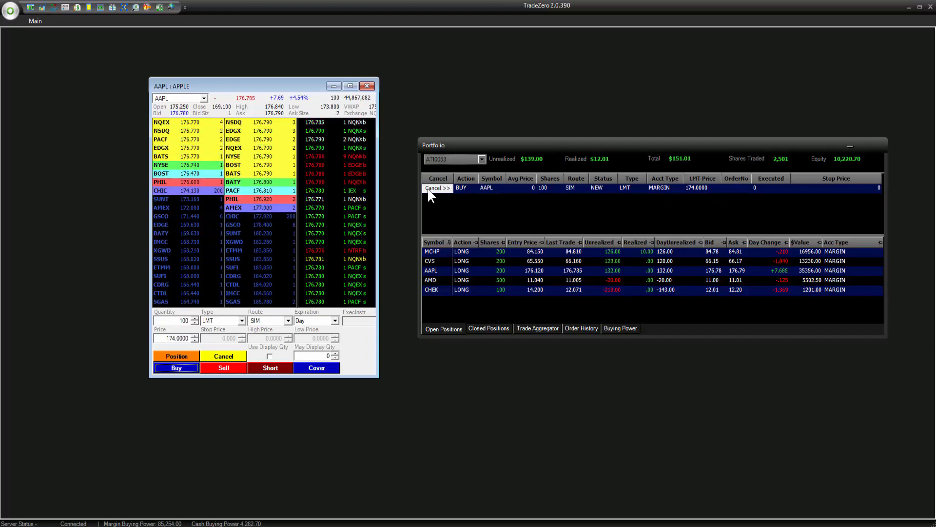
{"action": "left_click", "coordinate": [434, 187]}
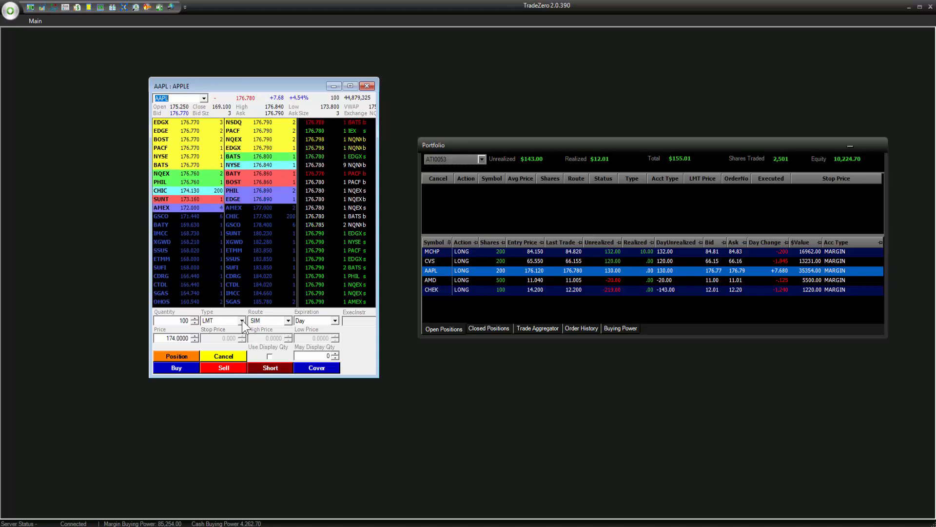
Switch the AAPL ticket to Stop-MKT with a 176 stop and submit the sell
{"action": "left_click", "coordinate": [242, 320]}
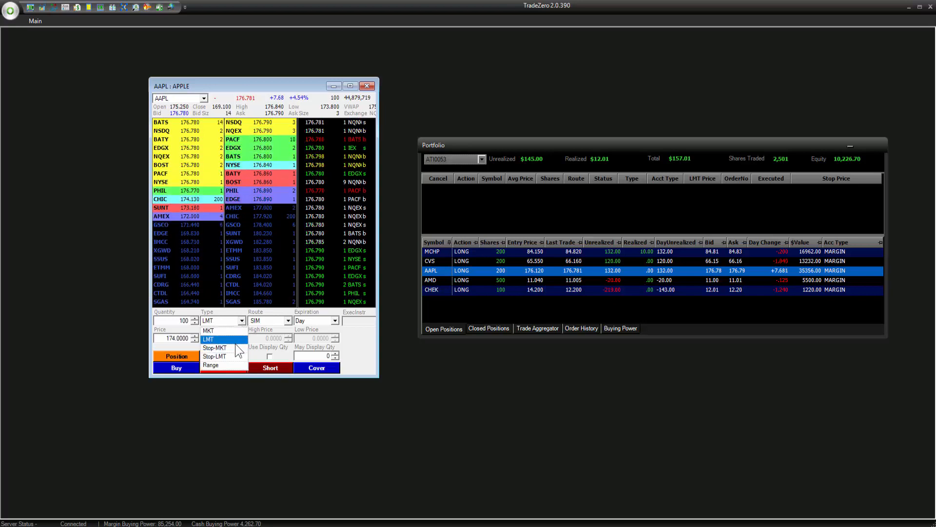
{"action": "left_click", "coordinate": [215, 347]}
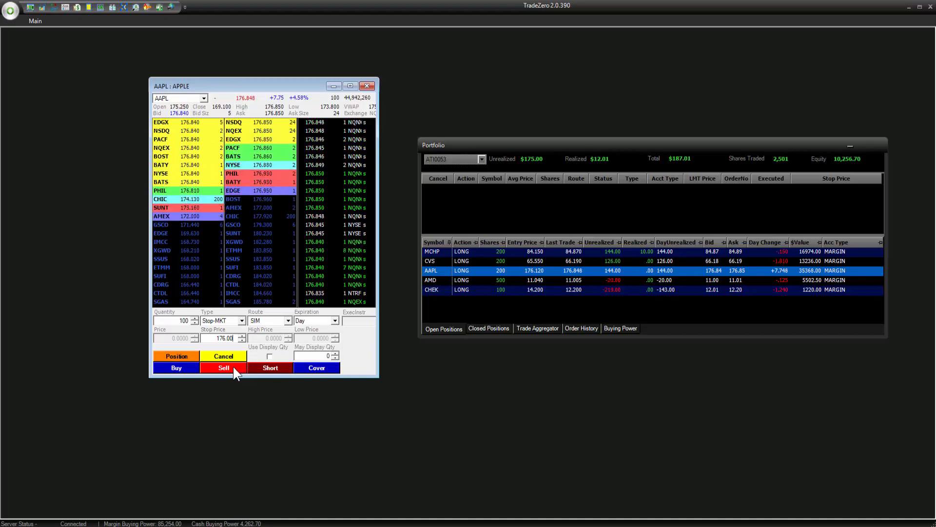
{"action": "left_click", "coordinate": [223, 367]}
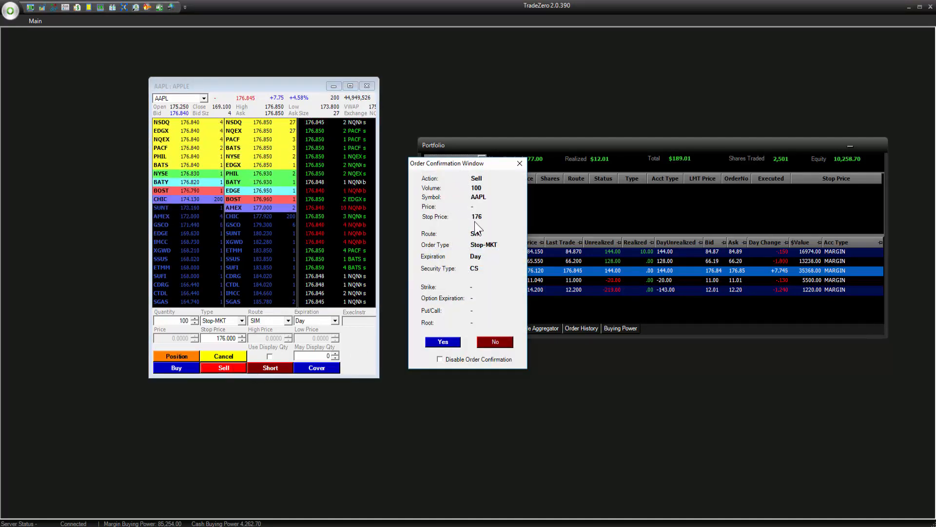
Decline the 100-share AAPL stop-market sell at 176 in the confirmation window
{"action": "left_click", "coordinate": [442, 341]}
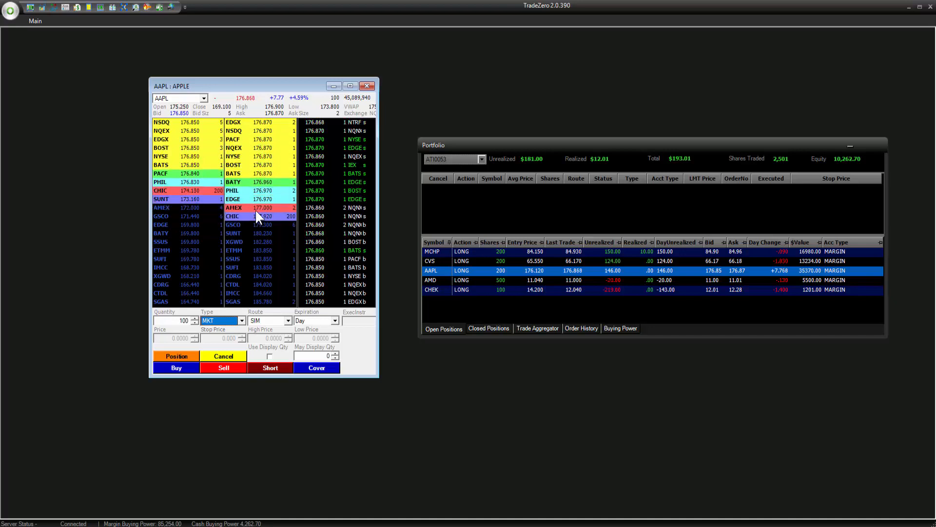
Change the order type to LMT and enter a 177.50 limit price
{"action": "left_click", "coordinate": [240, 321]}
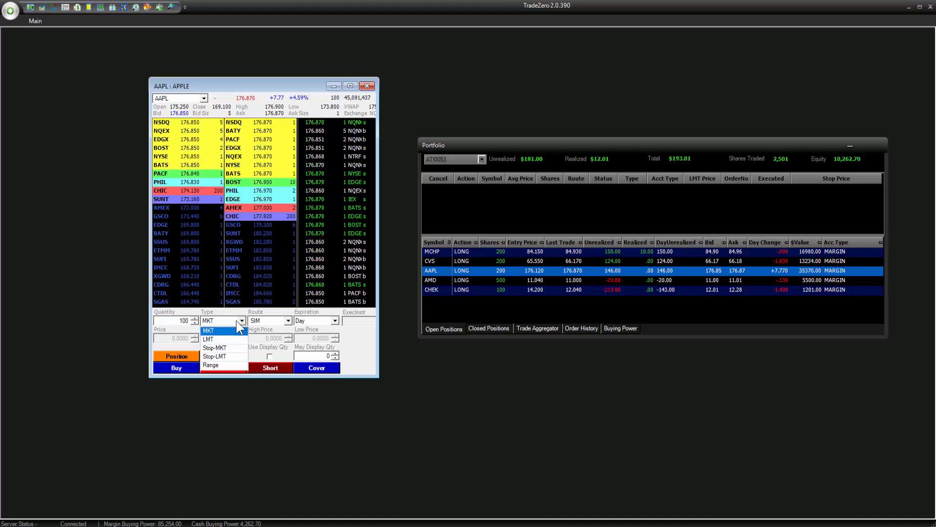
{"action": "left_click", "coordinate": [207, 338]}
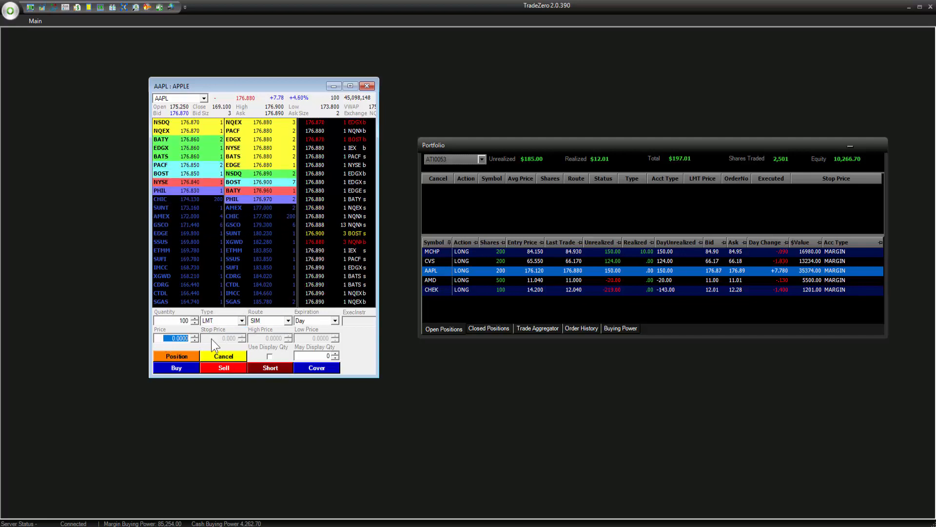
{"action": "type", "text": "177"}
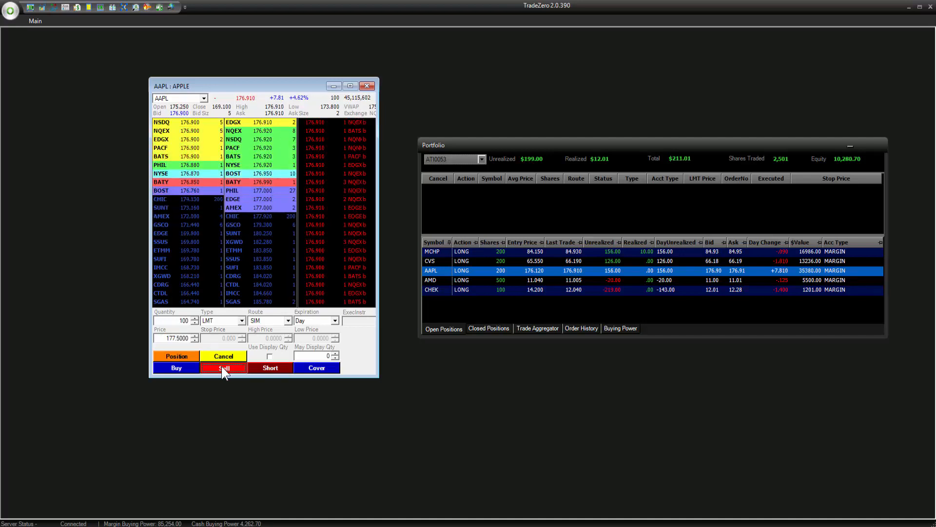
Submit and confirm the 100-share AAPL limit sell at 177.50
{"action": "left_click", "coordinate": [223, 367]}
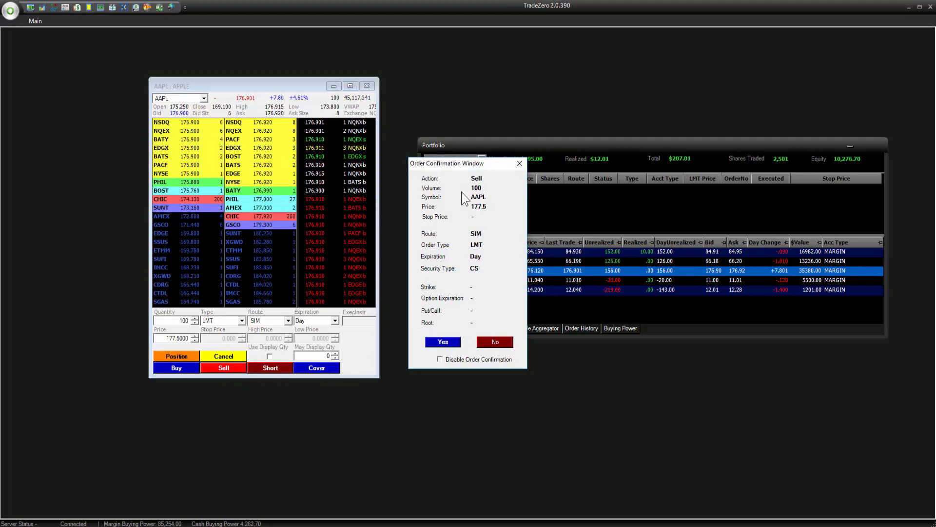
{"action": "mouse_move", "coordinate": [482, 217]}
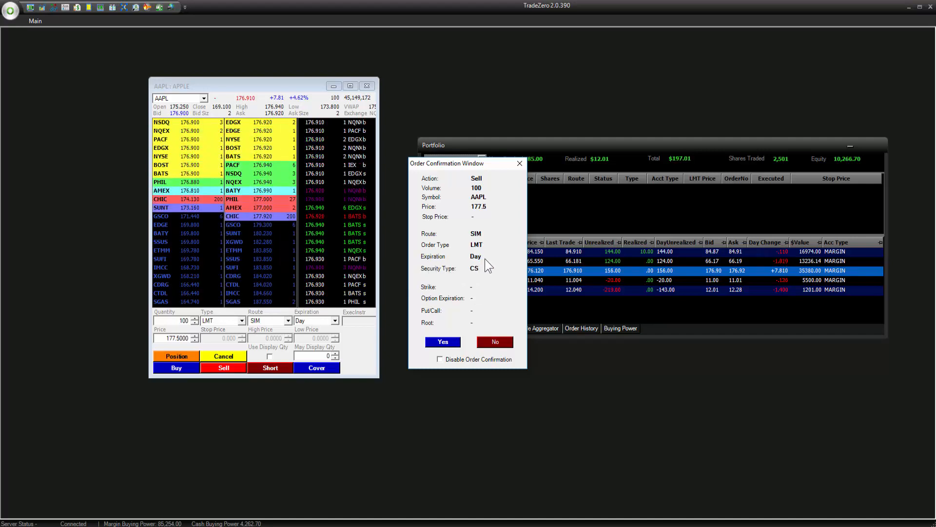
{"action": "left_click", "coordinate": [442, 341]}
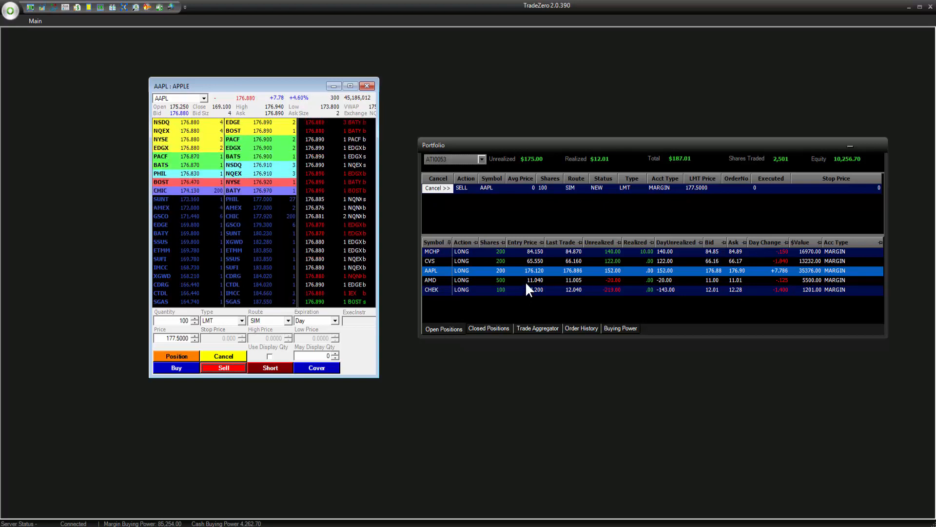
{"action": "mouse_move", "coordinate": [544, 197]}
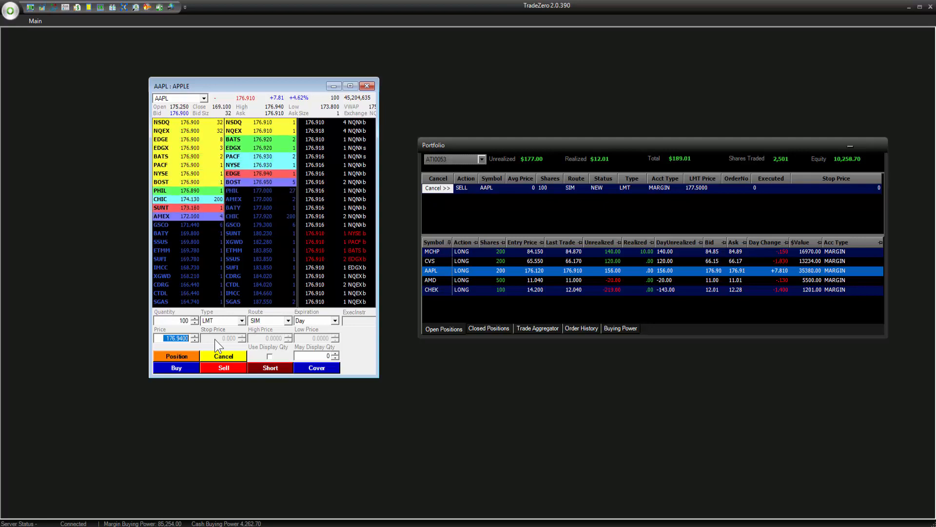
Place a 177.25 AAPL limit sell, then cancel both 177.50 and 177.25 sell orders
{"action": "type", "text": "177.25"}
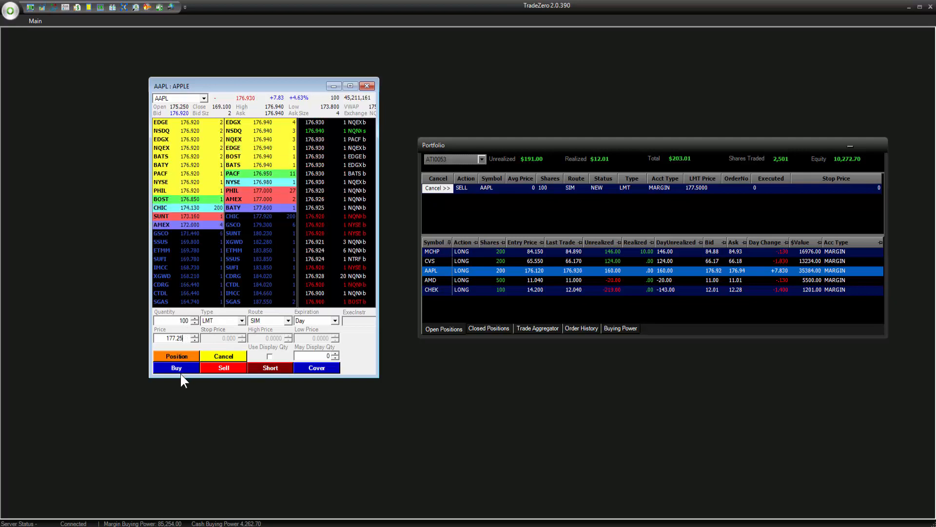
{"action": "left_click", "coordinate": [224, 367]}
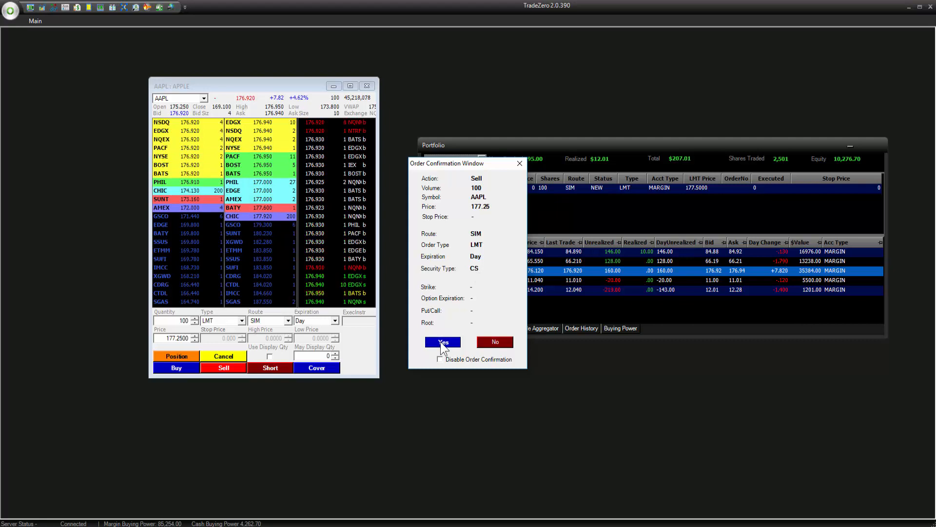
{"action": "left_click", "coordinate": [442, 341]}
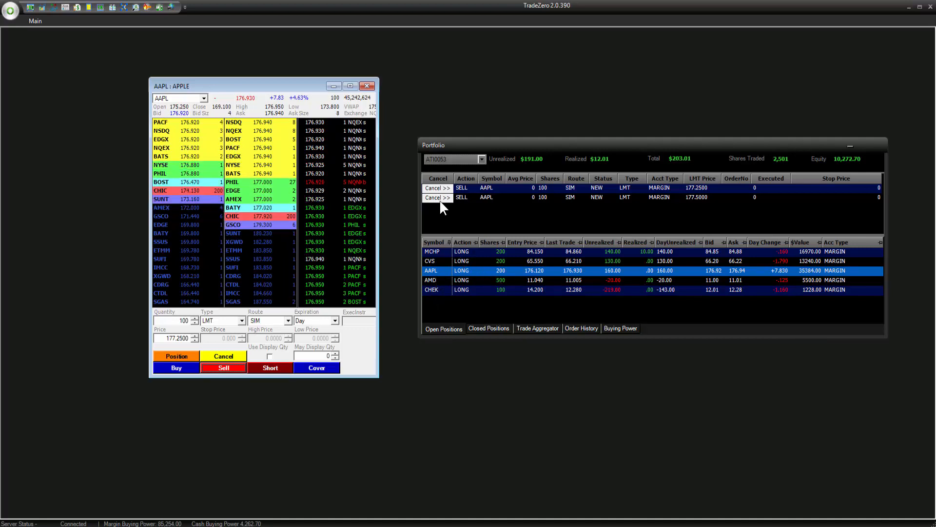
{"action": "left_click", "coordinate": [433, 197]}
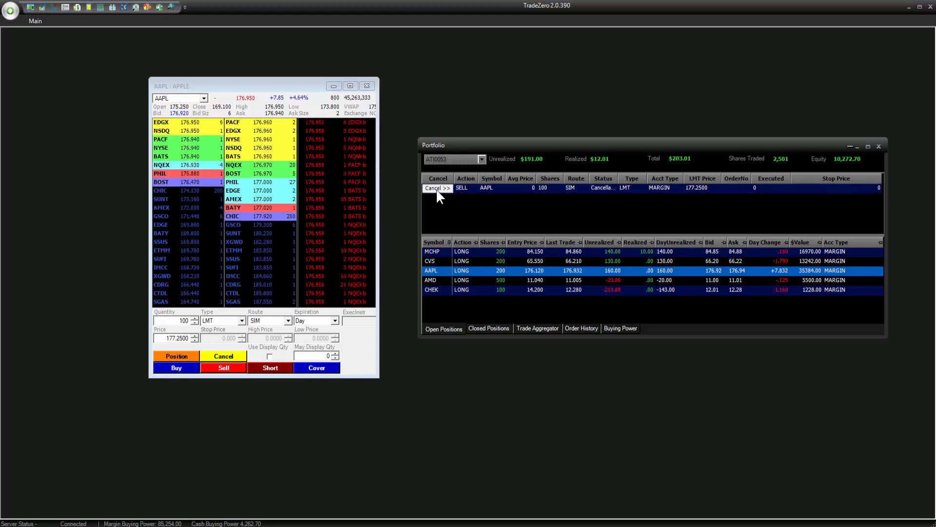
{"action": "left_click", "coordinate": [433, 187]}
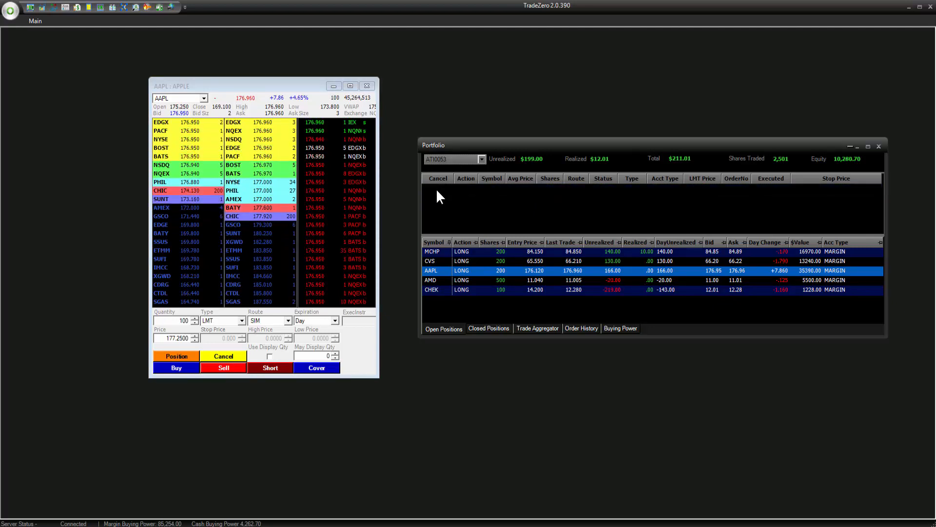
{"action": "mouse_move", "coordinate": [434, 340]}
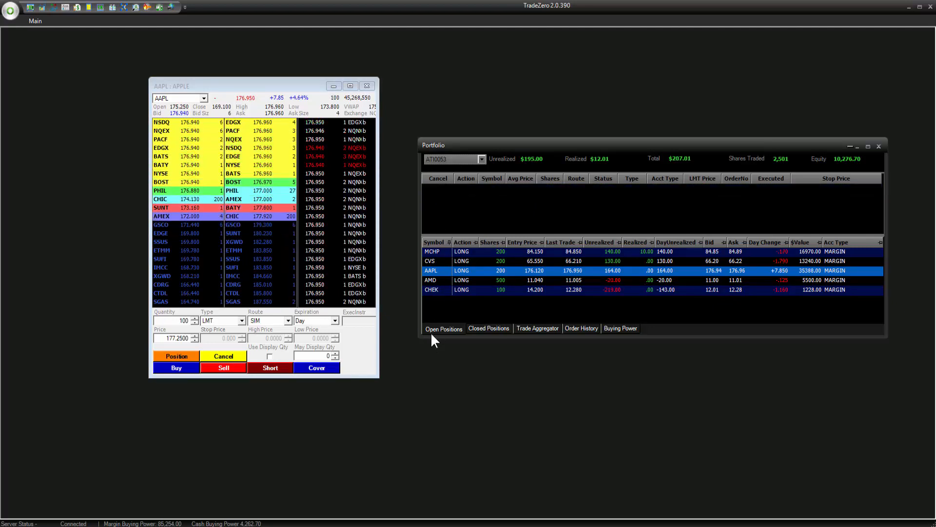
Review closed AAPL, AMD and ESPR positions, then the Trade Aggregator's executed trades
{"action": "left_click", "coordinate": [489, 328]}
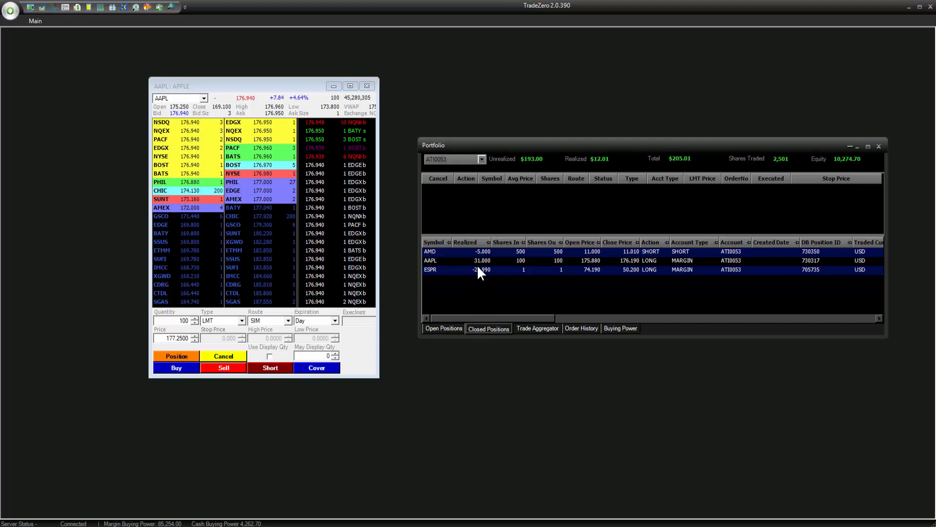
{"action": "left_click", "coordinate": [536, 328]}
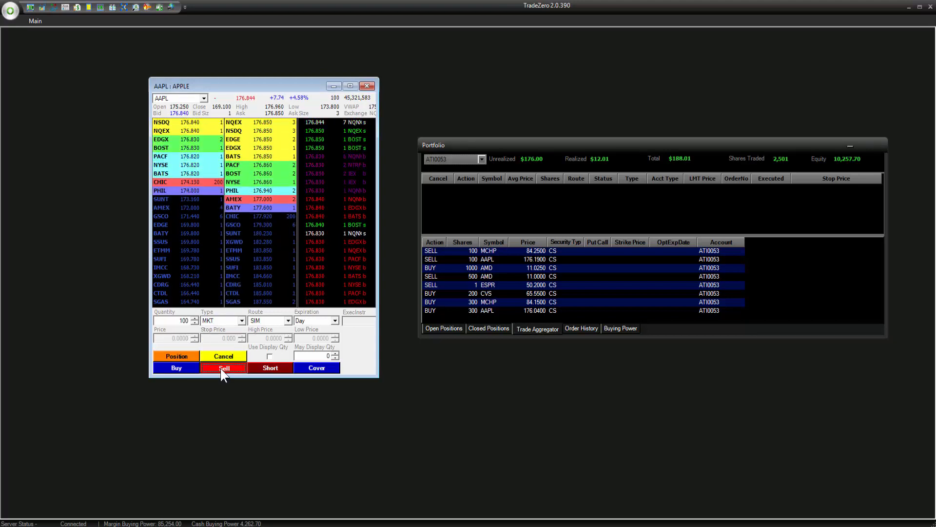
Submit and confirm a 100-share AAPL market sell, filled at 176.82
{"action": "left_click", "coordinate": [224, 367]}
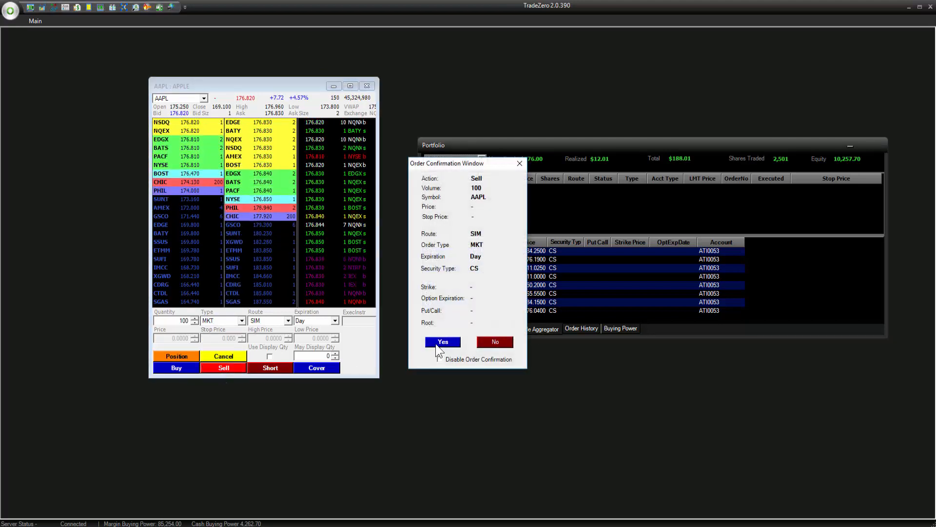
{"action": "left_click", "coordinate": [442, 341]}
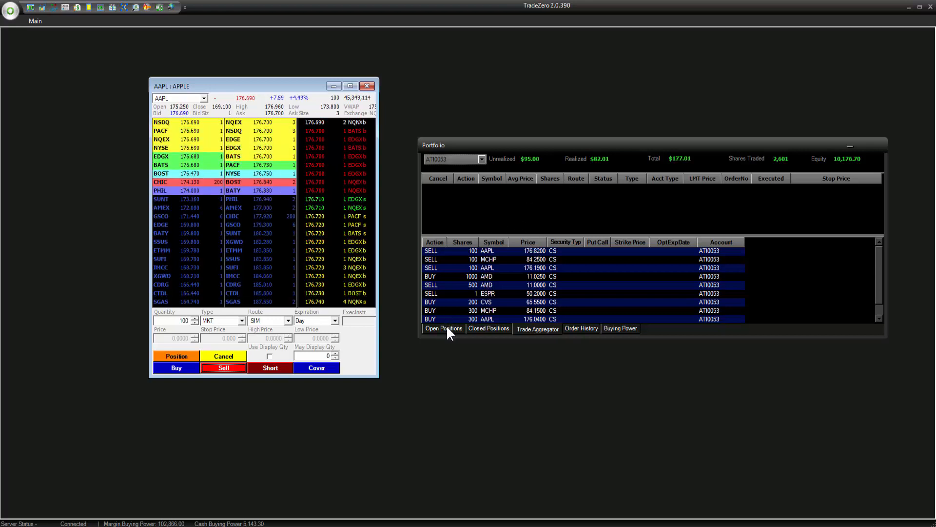
Browse Closed Positions, Trade Aggregator and Order History, then return to Open Positions
{"action": "left_click", "coordinate": [487, 328]}
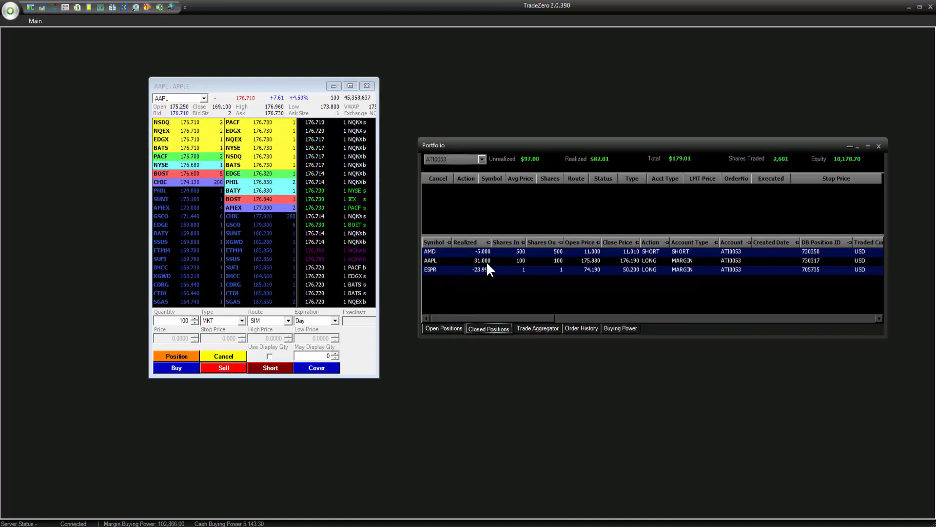
{"action": "left_click", "coordinate": [536, 328]}
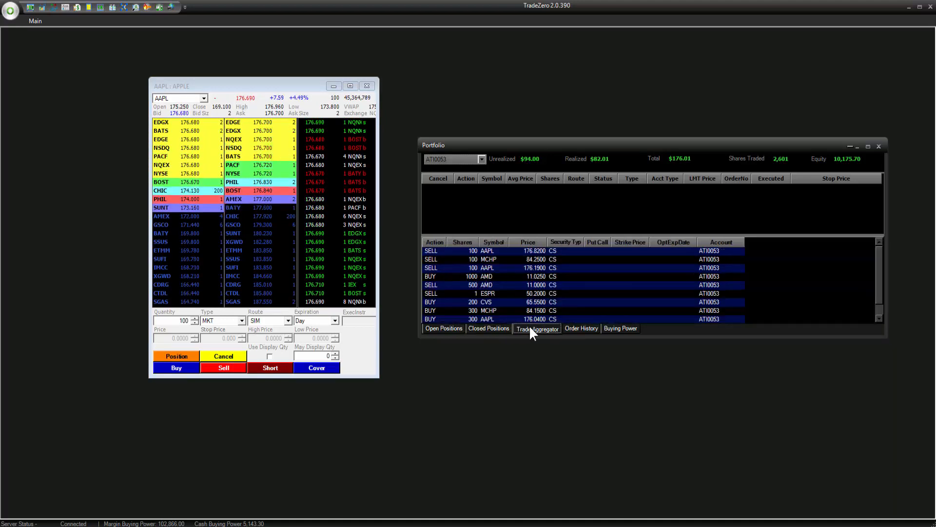
{"action": "left_click", "coordinate": [580, 328]}
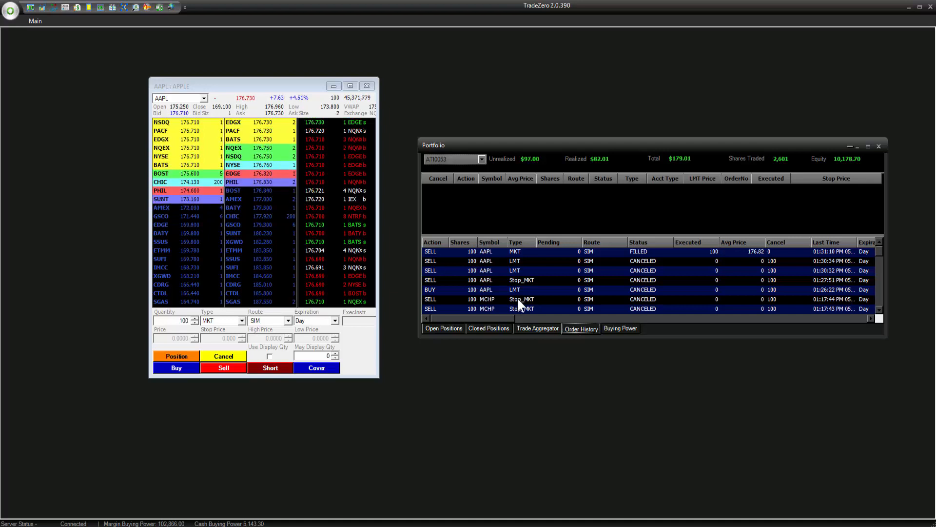
{"action": "left_click", "coordinate": [537, 328]}
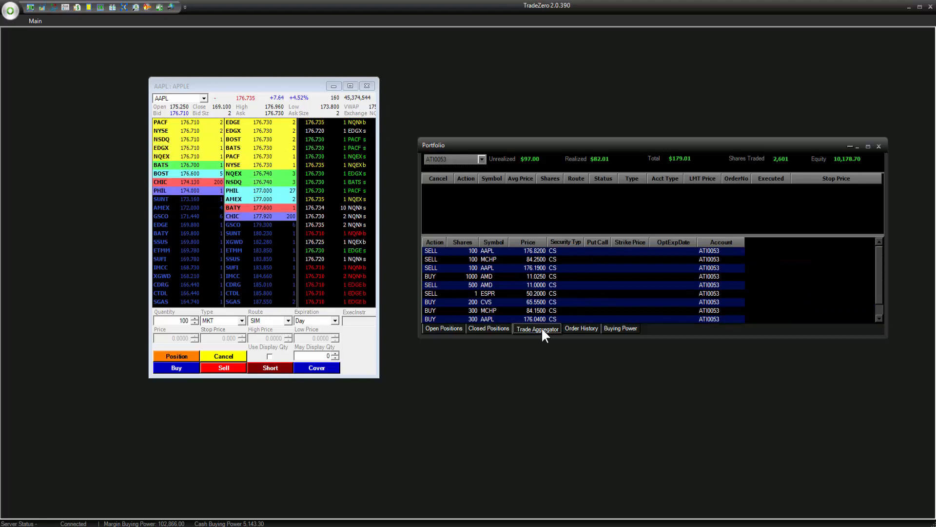
{"action": "left_click", "coordinate": [487, 327]}
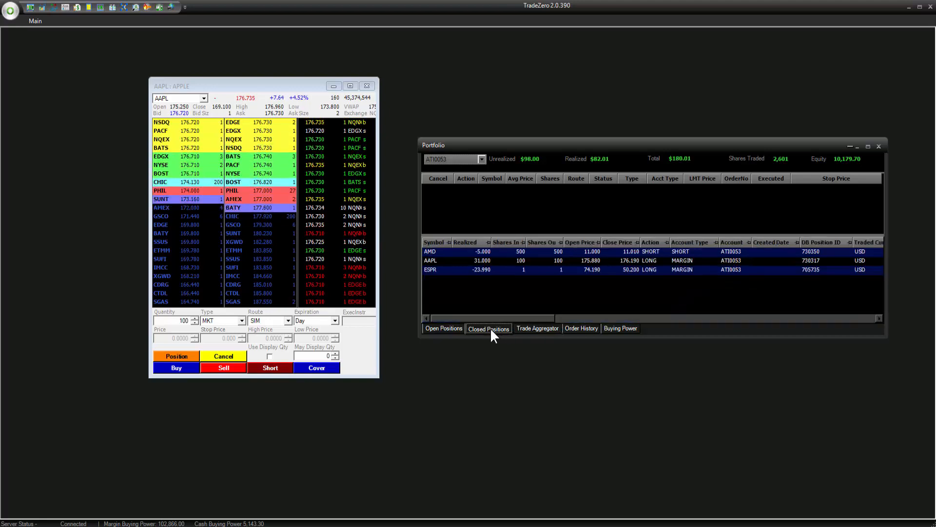
{"action": "left_click", "coordinate": [443, 328]}
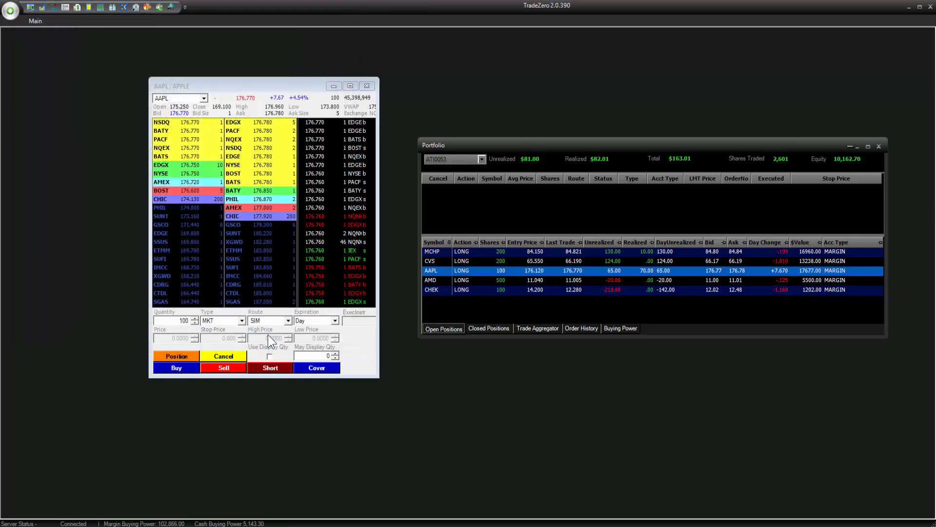
Open the positions table Preferences on the Columns page and scroll the Available columns
{"action": "right_click", "coordinate": [532, 306]}
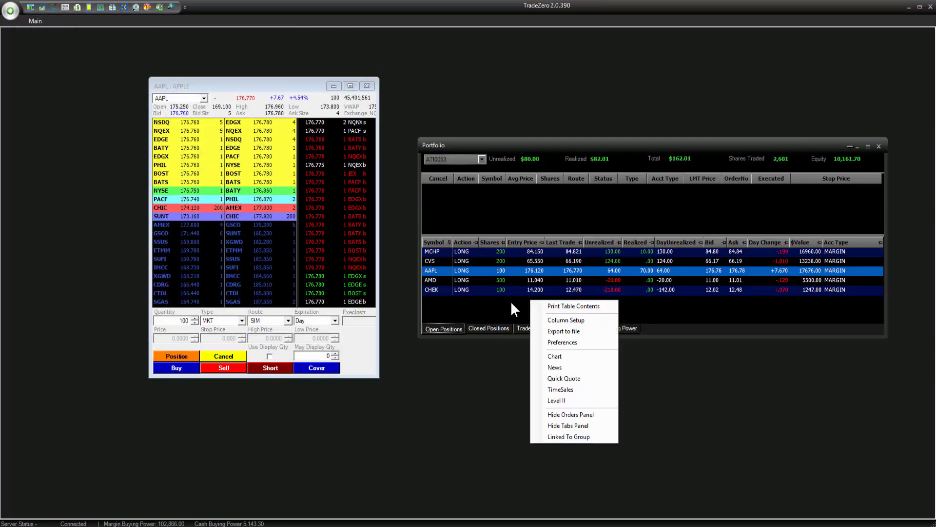
{"action": "left_click", "coordinate": [561, 341]}
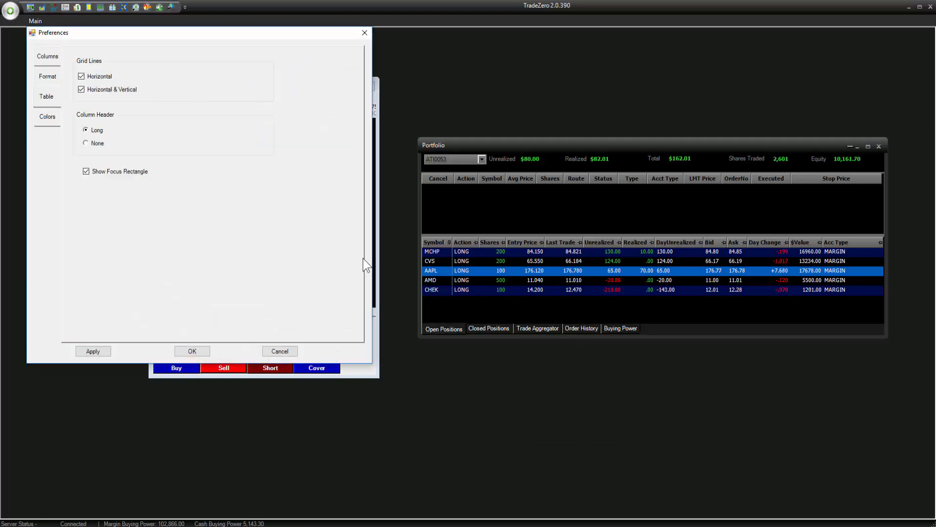
{"action": "left_click", "coordinate": [47, 56]}
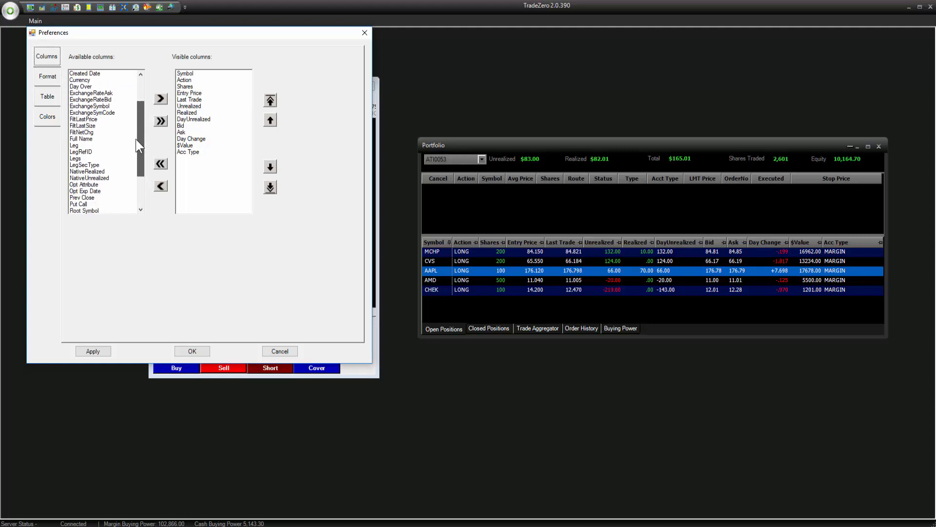
{"action": "scroll", "scroll_direction": "down", "scroll_amount": 3}
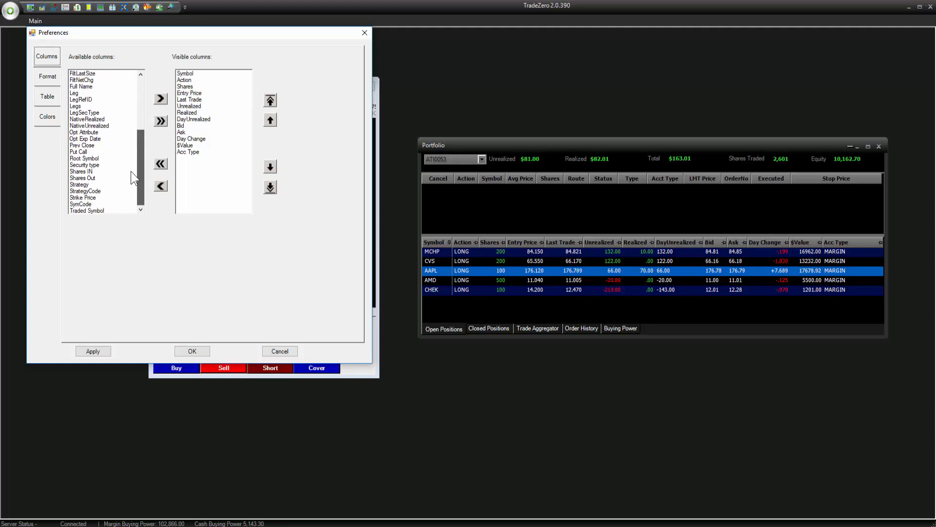